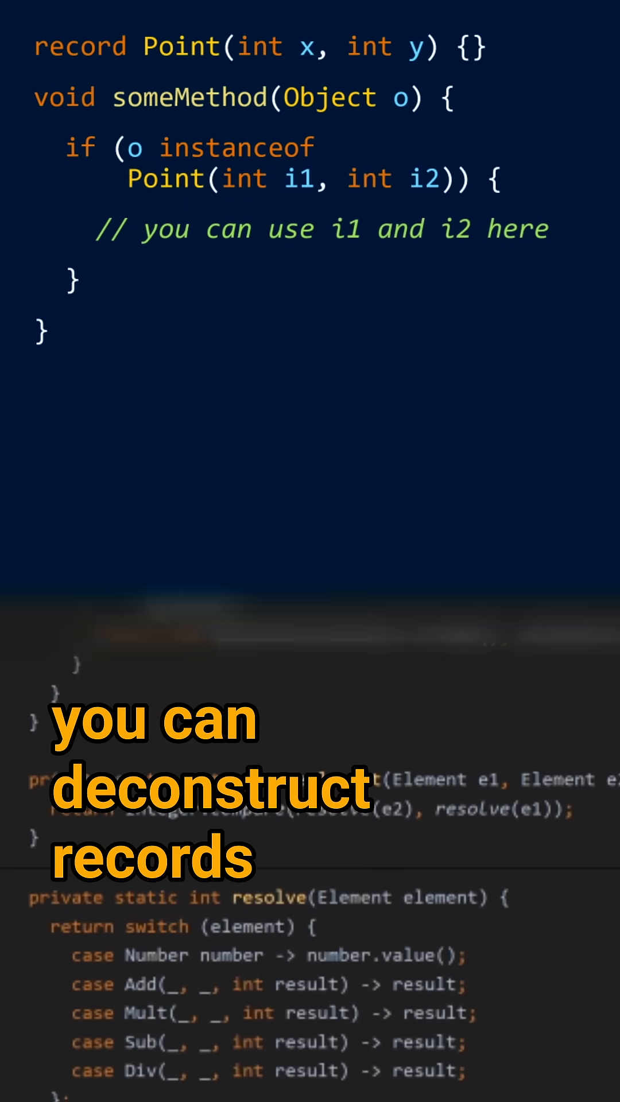
{"action": "scroll", "scroll_direction": "down", "scroll_amount": 3}
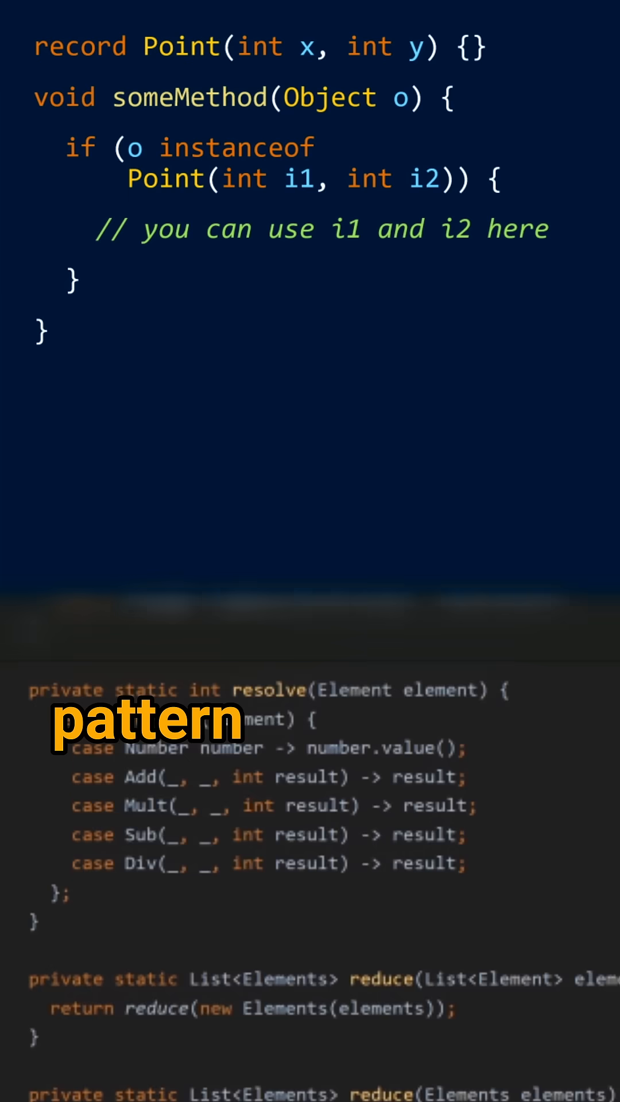
{"action": "scroll", "scroll_direction": "down", "scroll_amount": 3}
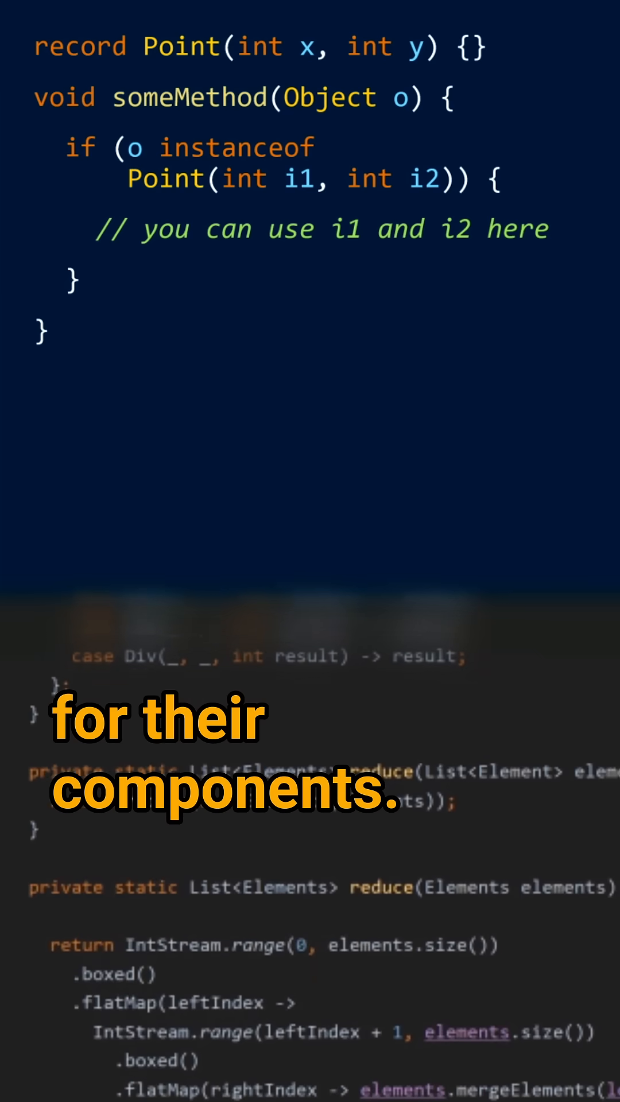